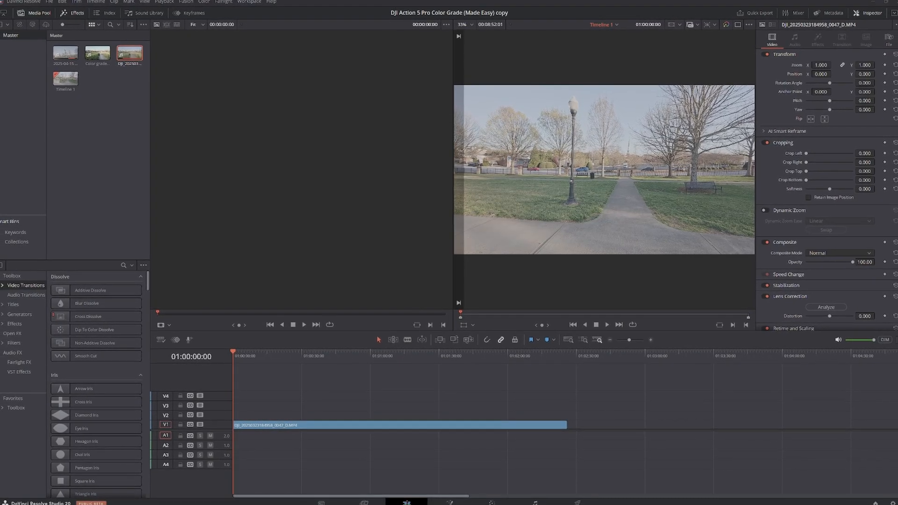
- Scrub through the park clip to preview different moments of the footage
{"action": "left_click", "coordinate": [263, 349]}
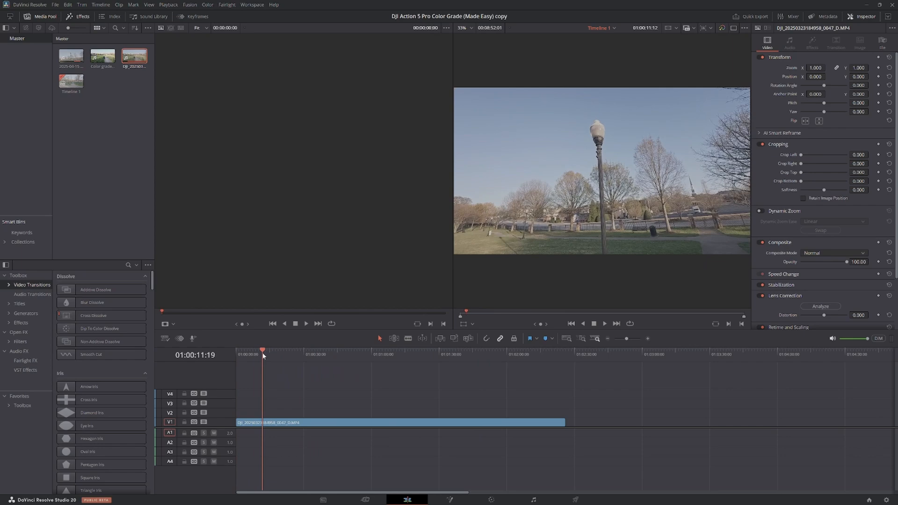
{"action": "left_click", "coordinate": [304, 350]}
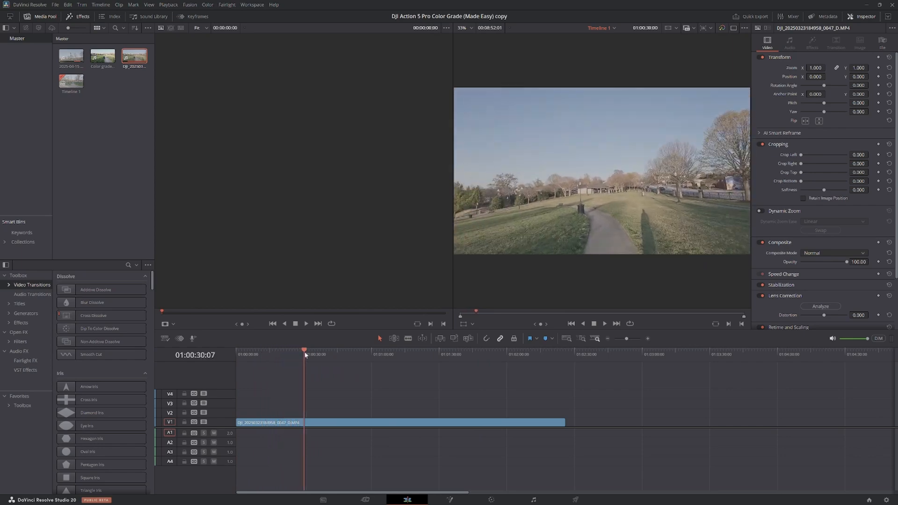
{"action": "left_click", "coordinate": [360, 350]}
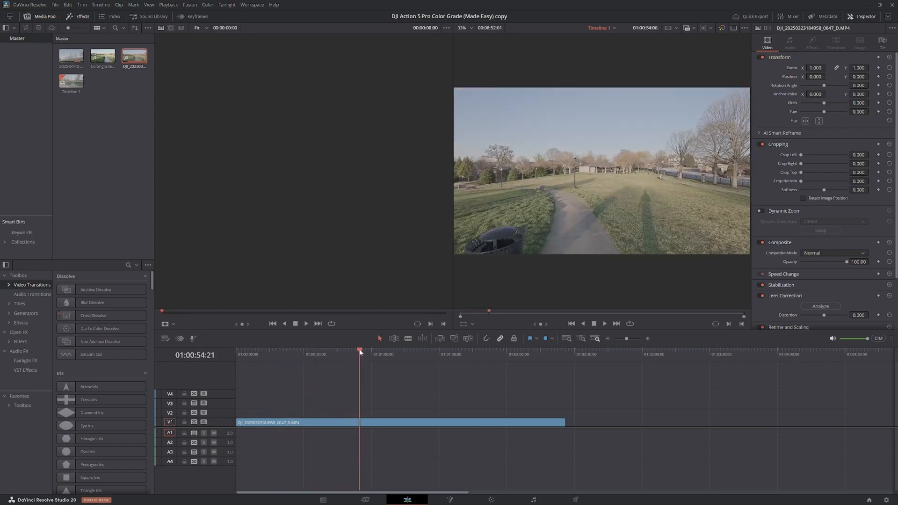
{"action": "left_click", "coordinate": [407, 352]}
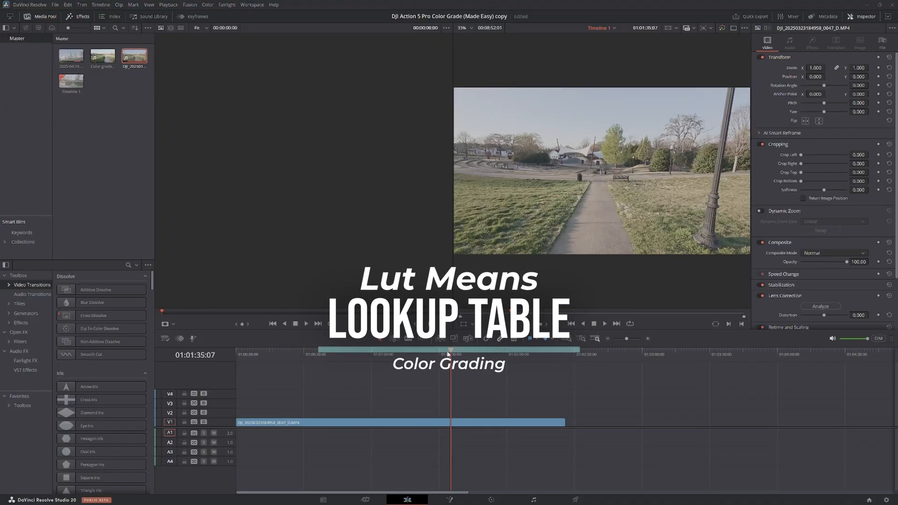
{"action": "left_click", "coordinate": [386, 354]}
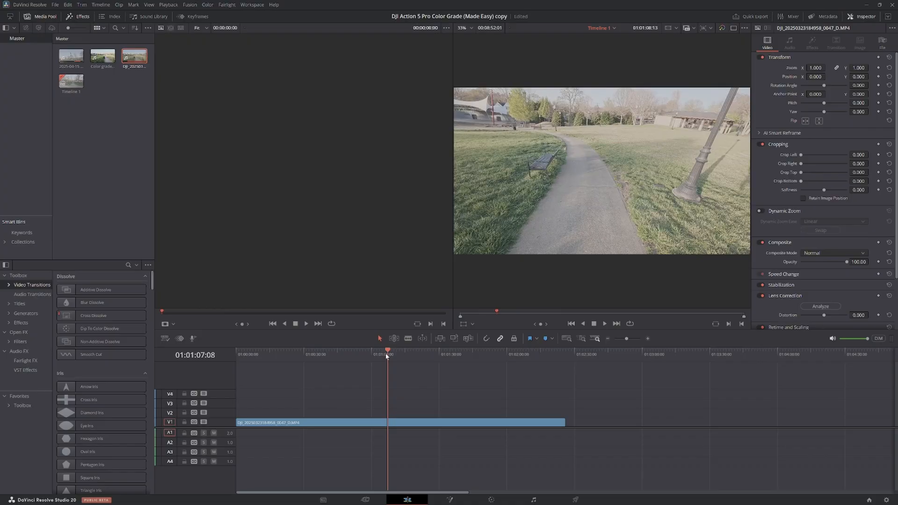
{"action": "left_click", "coordinate": [277, 350]}
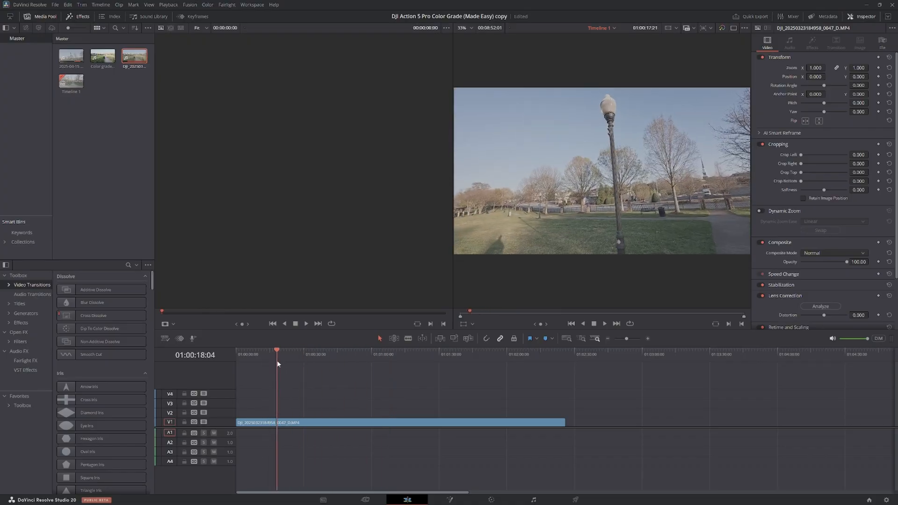
{"action": "left_click", "coordinate": [329, 349]}
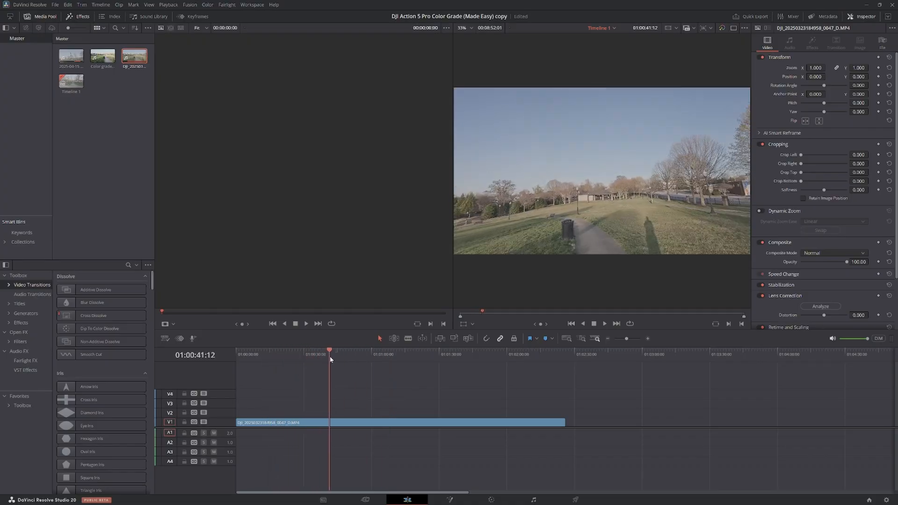
{"action": "left_click", "coordinate": [350, 350]}
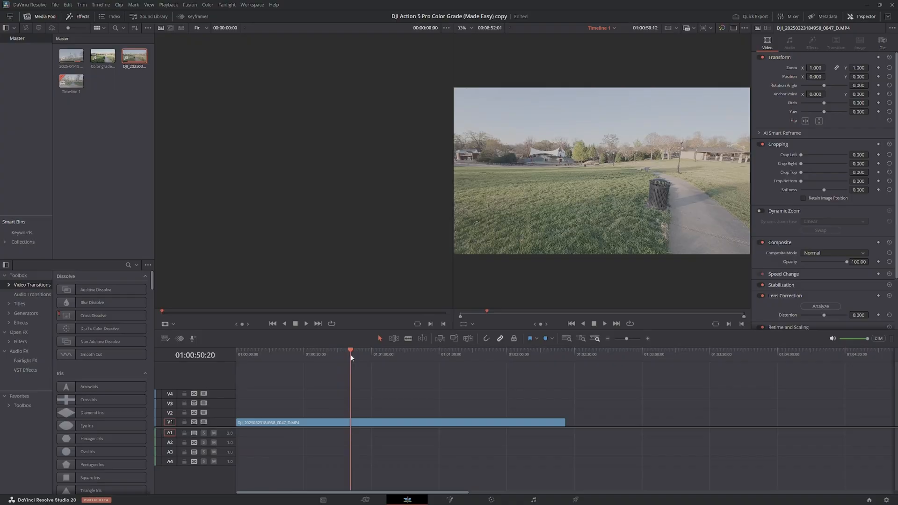
{"action": "left_click", "coordinate": [383, 351]}
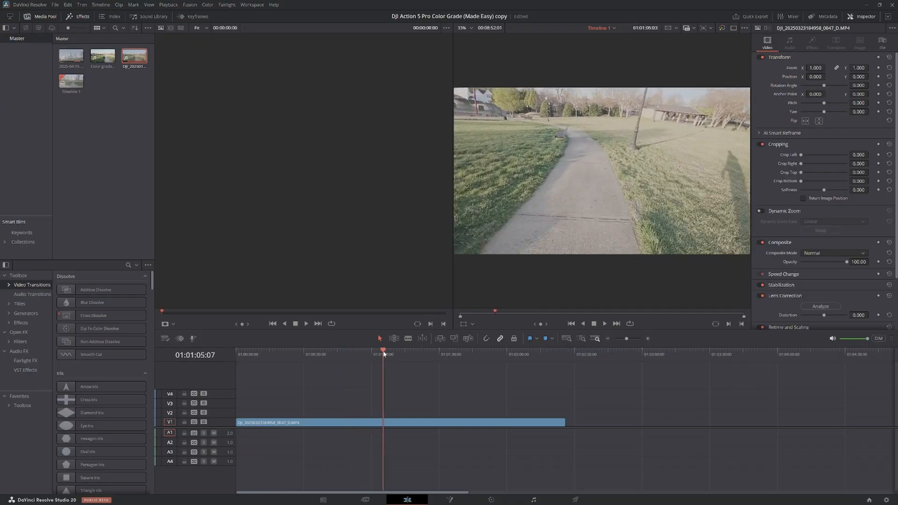
{"action": "left_click", "coordinate": [413, 351]}
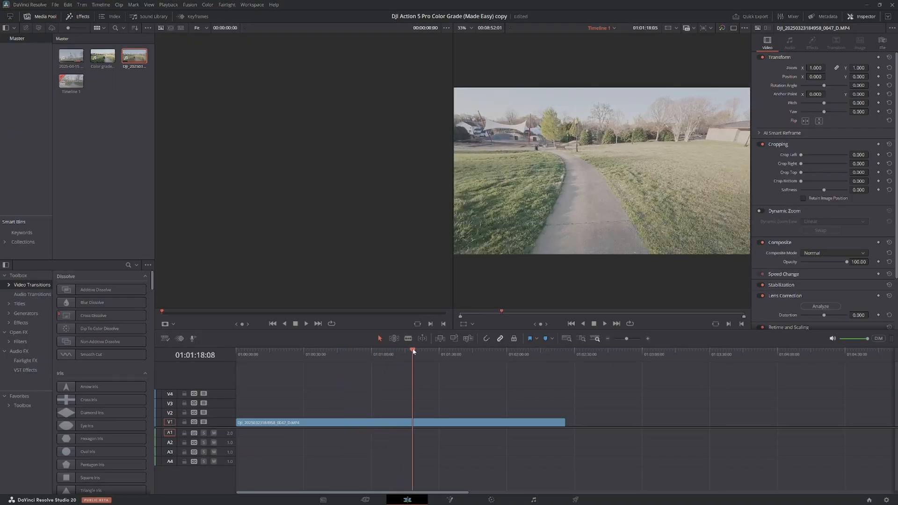
{"action": "left_click", "coordinate": [437, 350]}
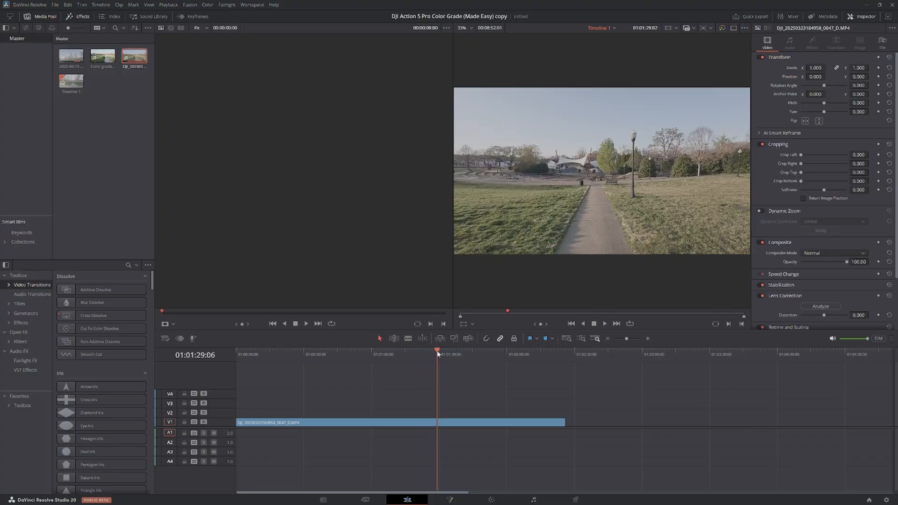
{"action": "left_click", "coordinate": [452, 350]}
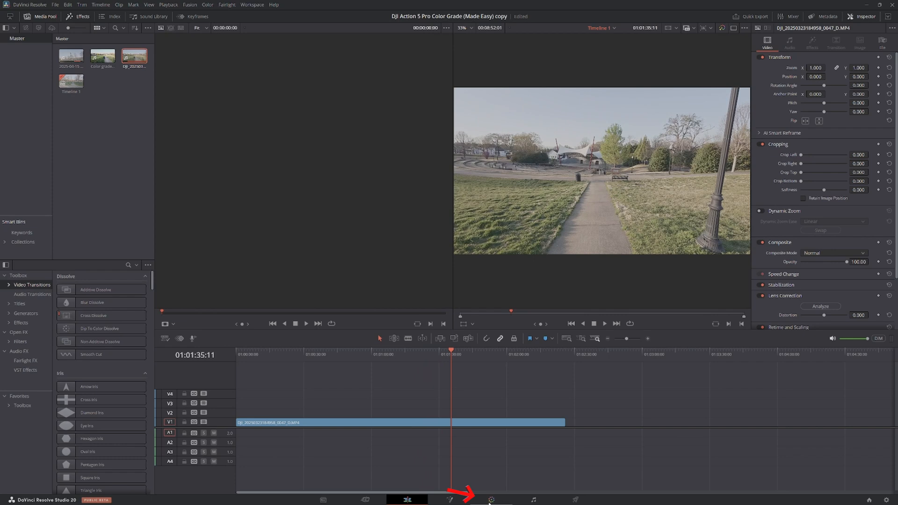
- Switch to the Color page to grade the park clip
{"action": "left_click", "coordinate": [491, 499]}
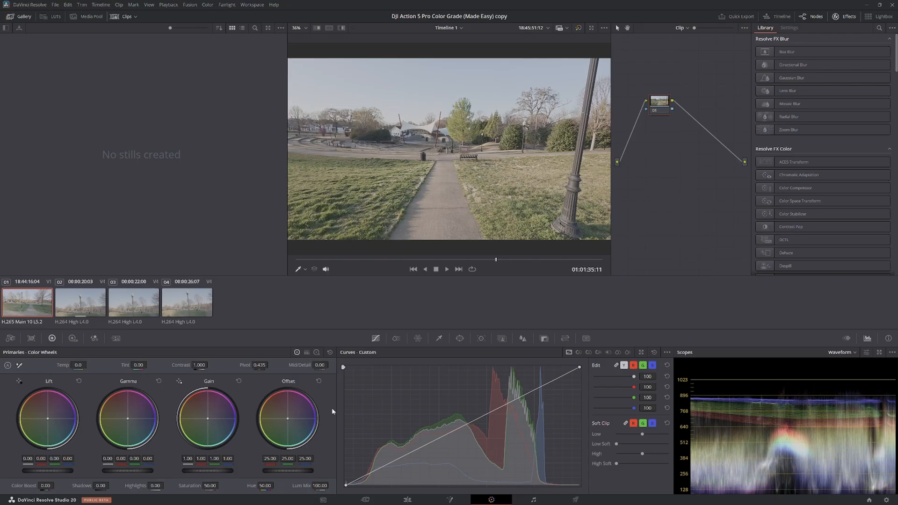
{"action": "mouse_move", "coordinate": [46, 309]}
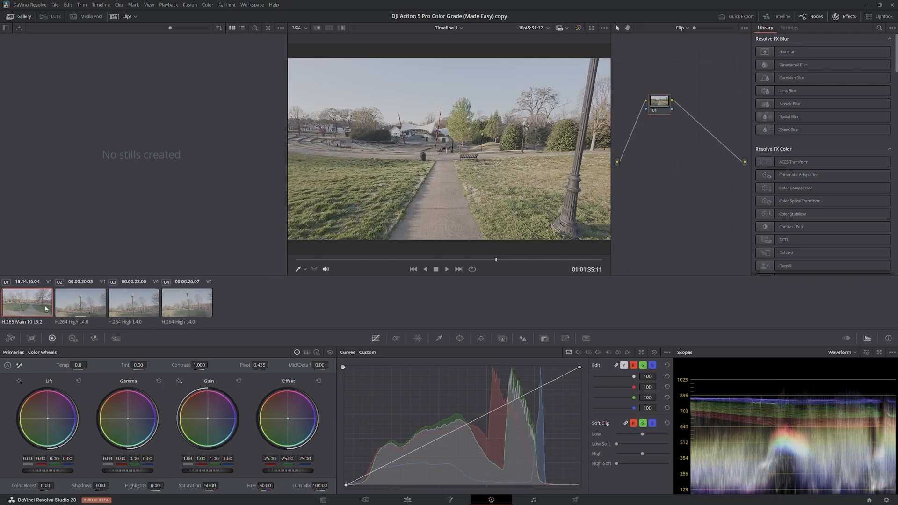
{"action": "mouse_move", "coordinate": [79, 218]}
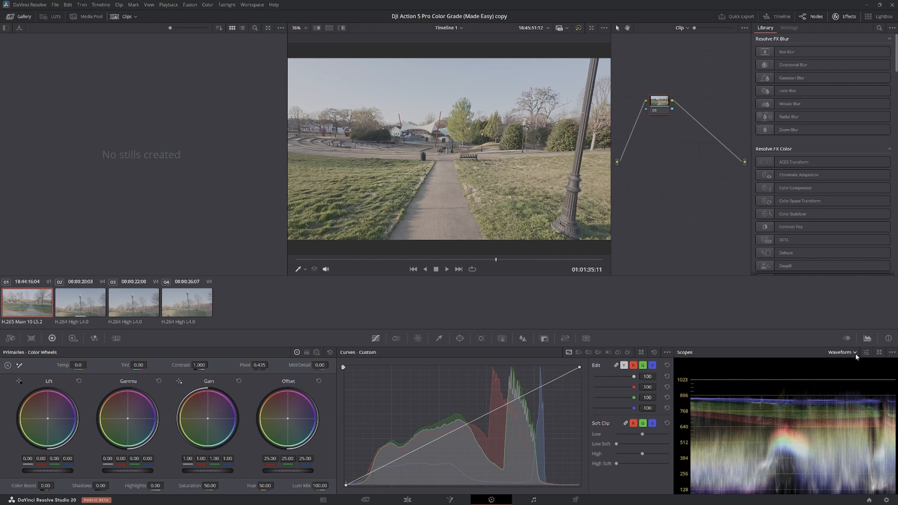
- Switch the scope to RGB Parade, then back to Waveform
{"action": "left_click", "coordinate": [841, 352]}
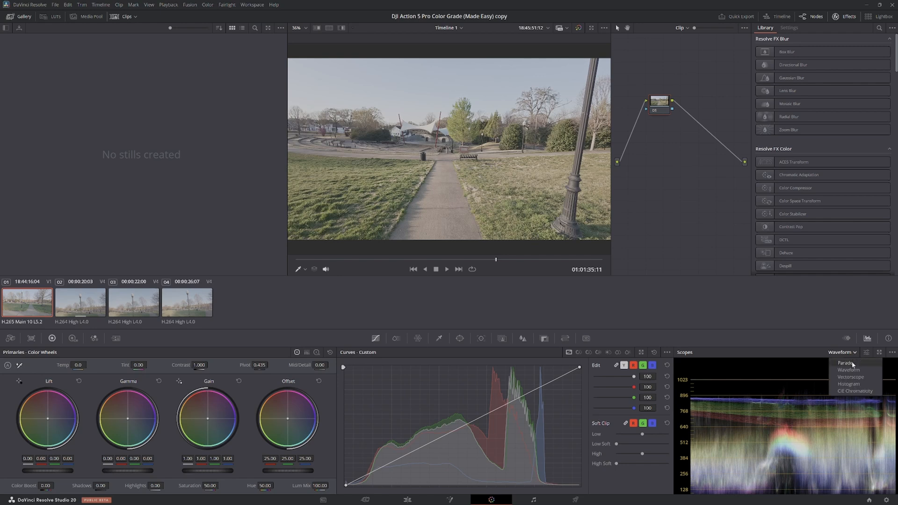
{"action": "mouse_move", "coordinate": [848, 370]}
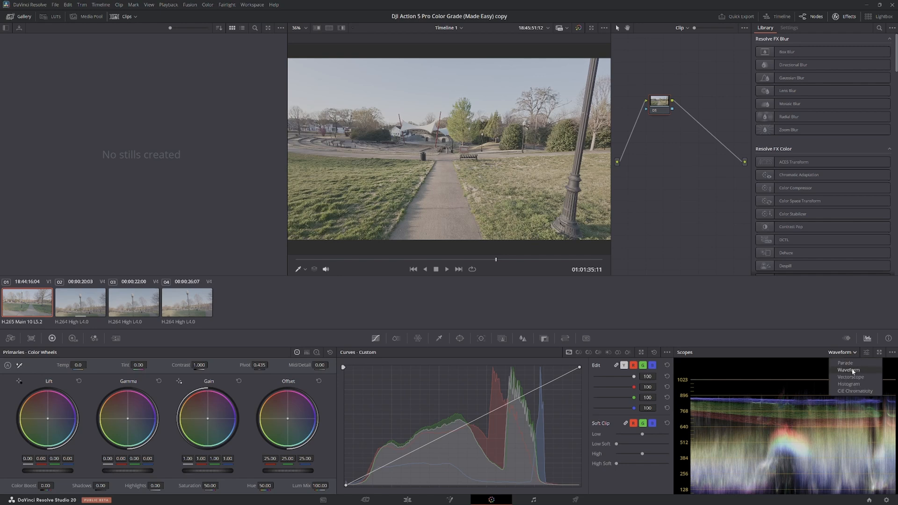
{"action": "mouse_move", "coordinate": [854, 382]}
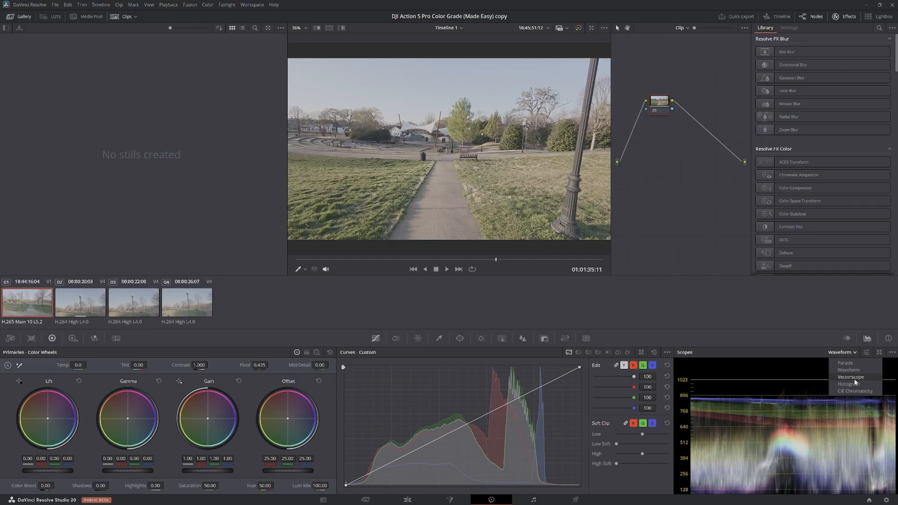
{"action": "mouse_move", "coordinate": [848, 383]}
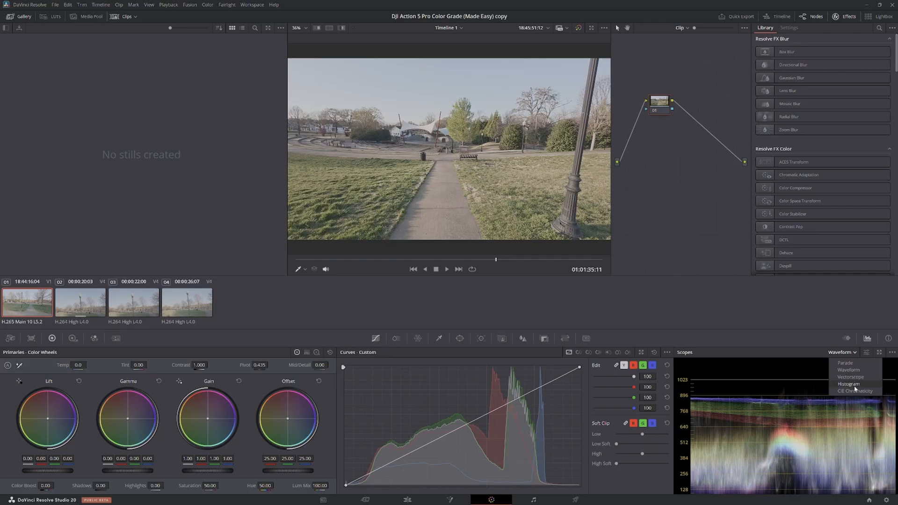
{"action": "mouse_move", "coordinate": [852, 391]}
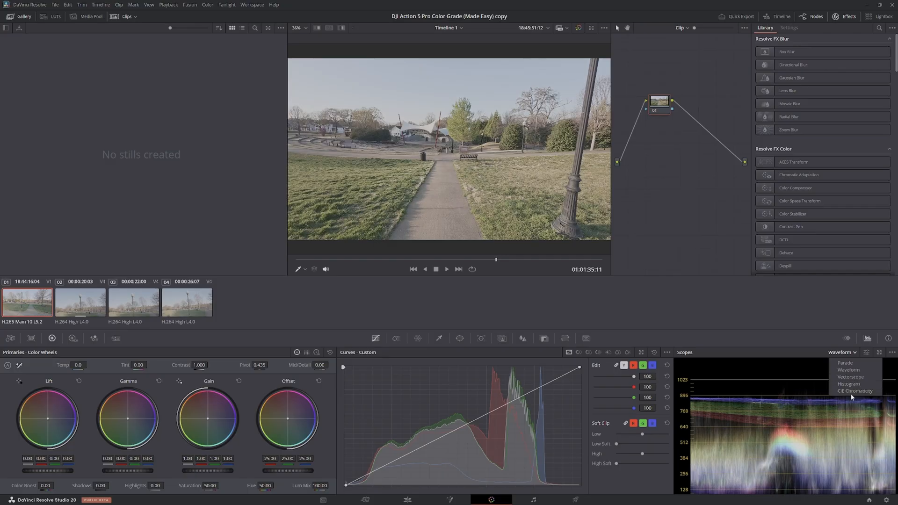
{"action": "mouse_move", "coordinate": [844, 363]}
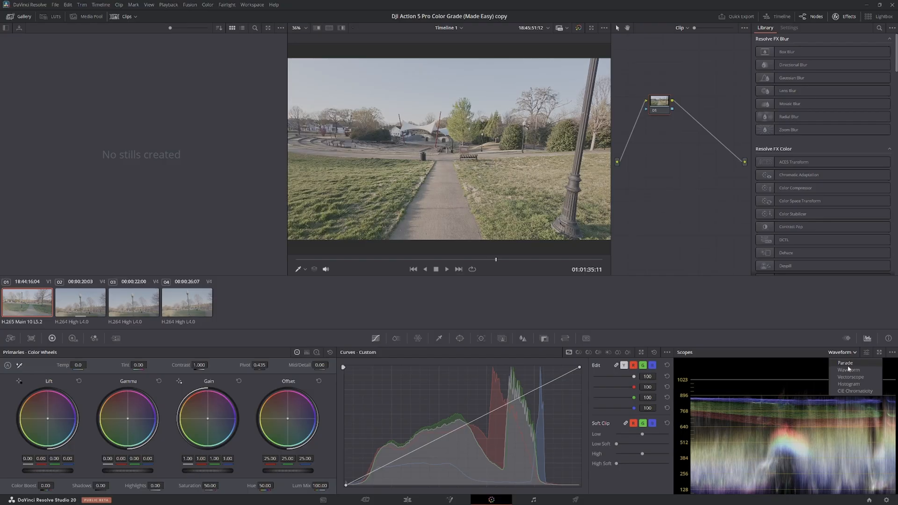
{"action": "left_click", "coordinate": [845, 362]}
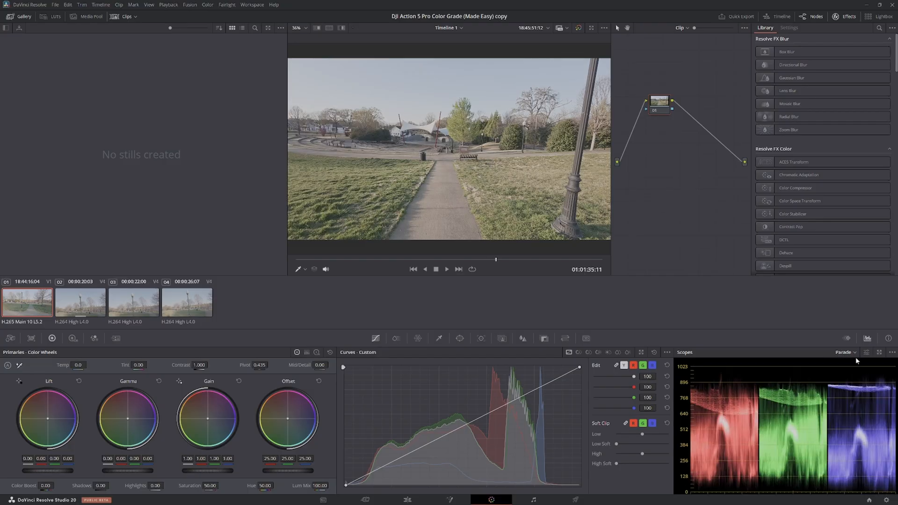
{"action": "left_click", "coordinate": [845, 352]}
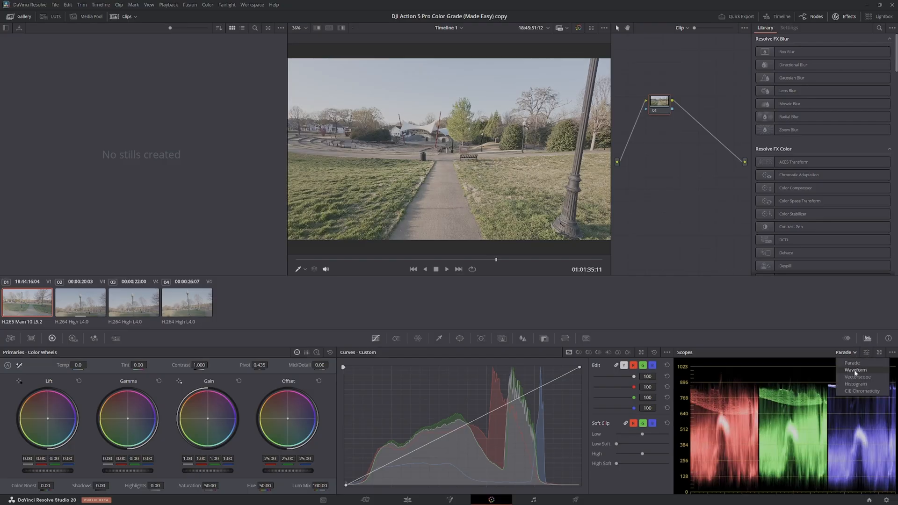
{"action": "left_click", "coordinate": [855, 370]}
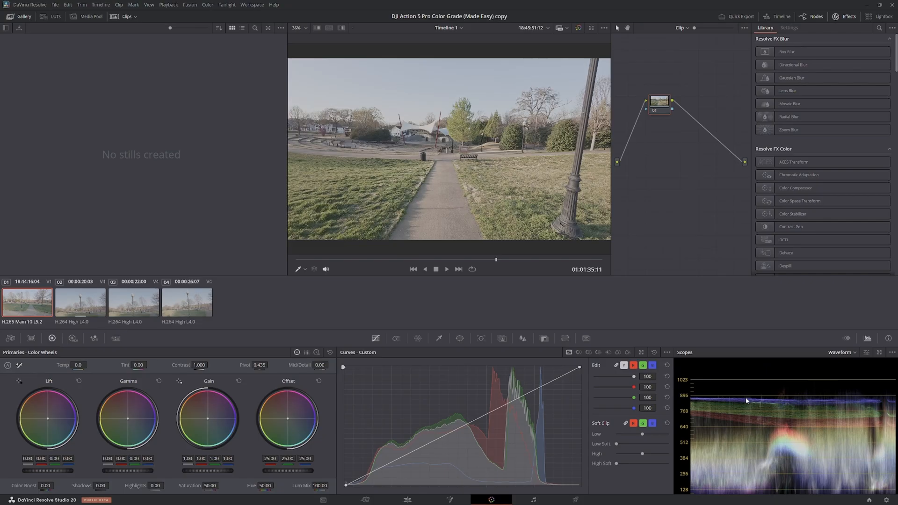
{"action": "mouse_move", "coordinate": [701, 397]}
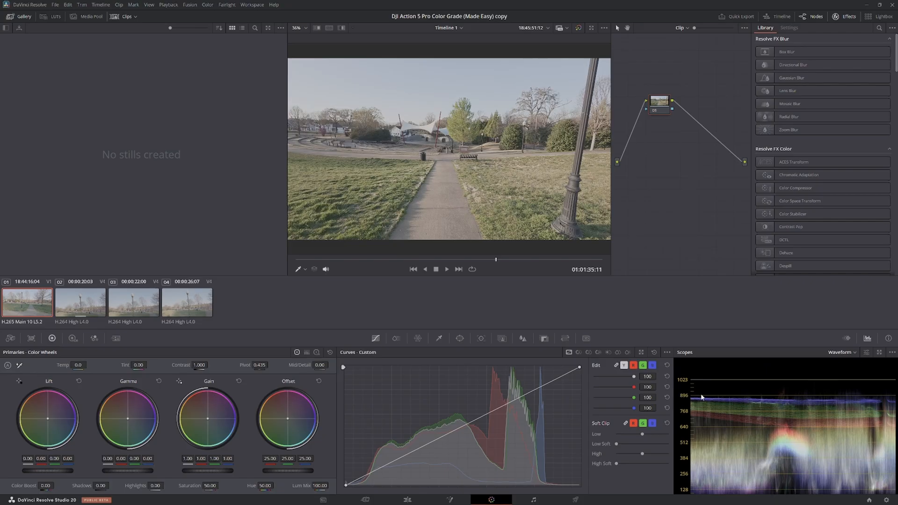
{"action": "mouse_move", "coordinate": [704, 379]}
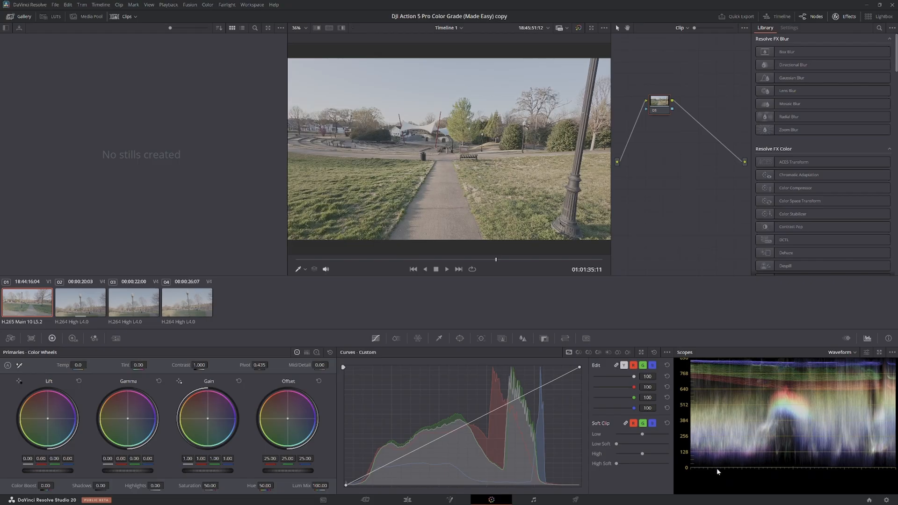
{"action": "mouse_move", "coordinate": [714, 428]}
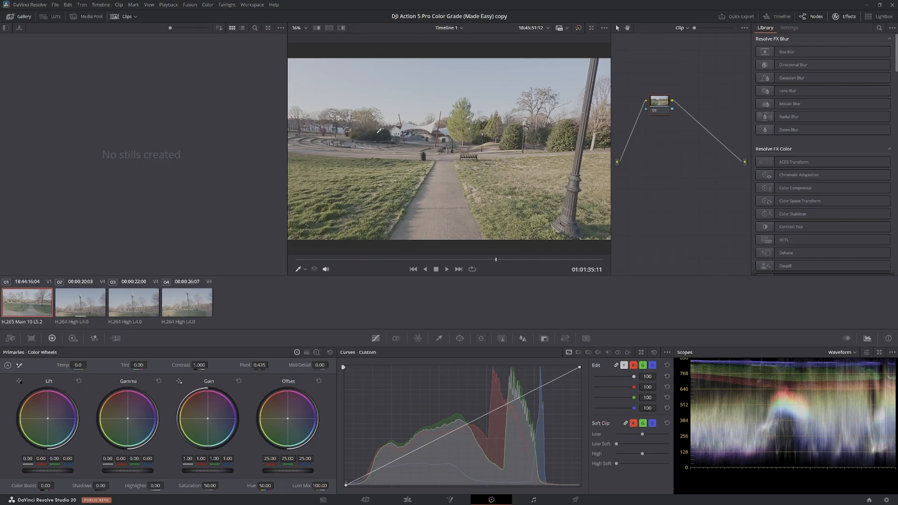
{"action": "mouse_move", "coordinate": [397, 155]}
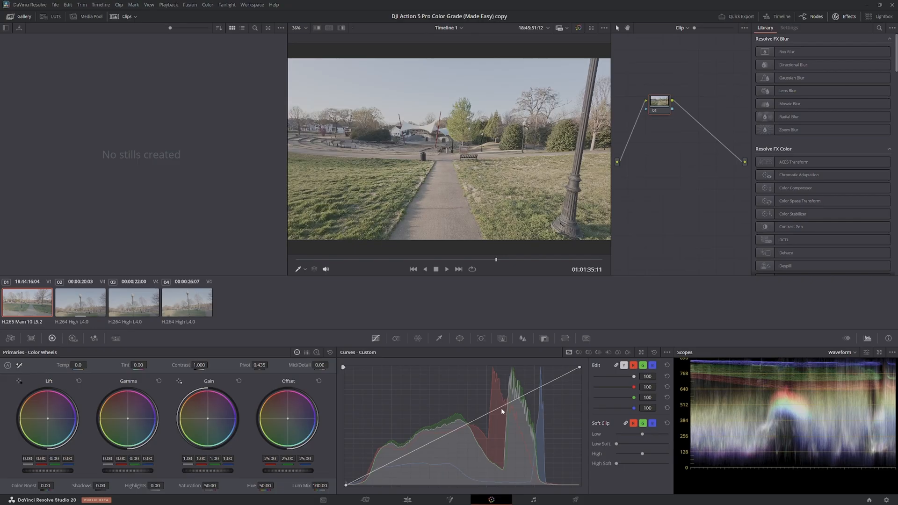
{"action": "left_click", "coordinate": [375, 338]}
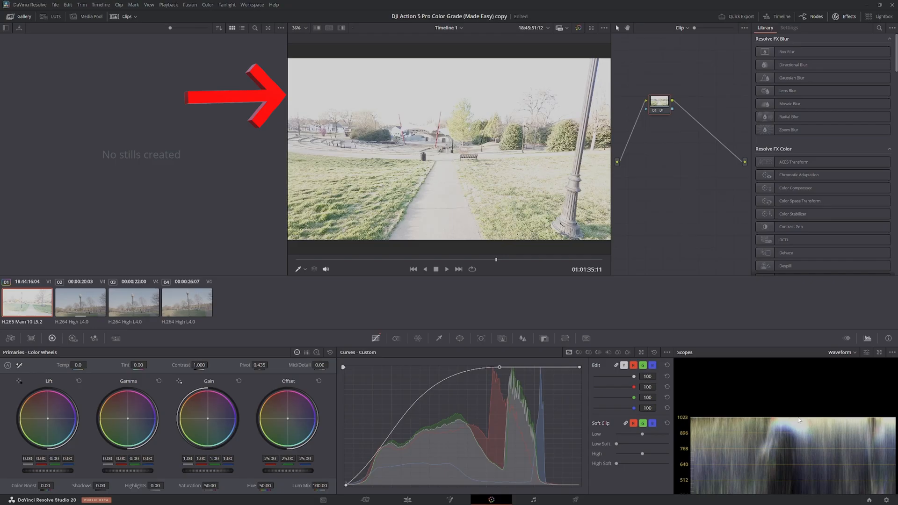
{"action": "mouse_move", "coordinate": [599, 430]}
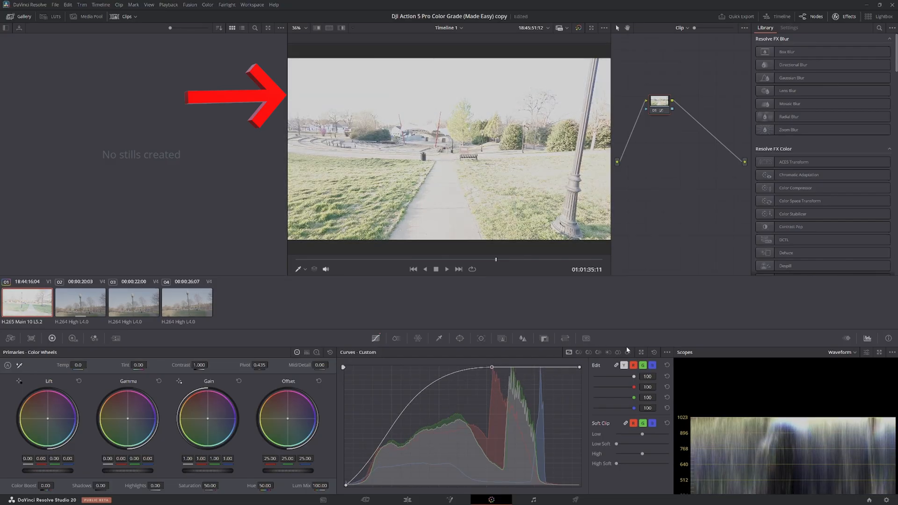
{"action": "left_click", "coordinate": [652, 352]}
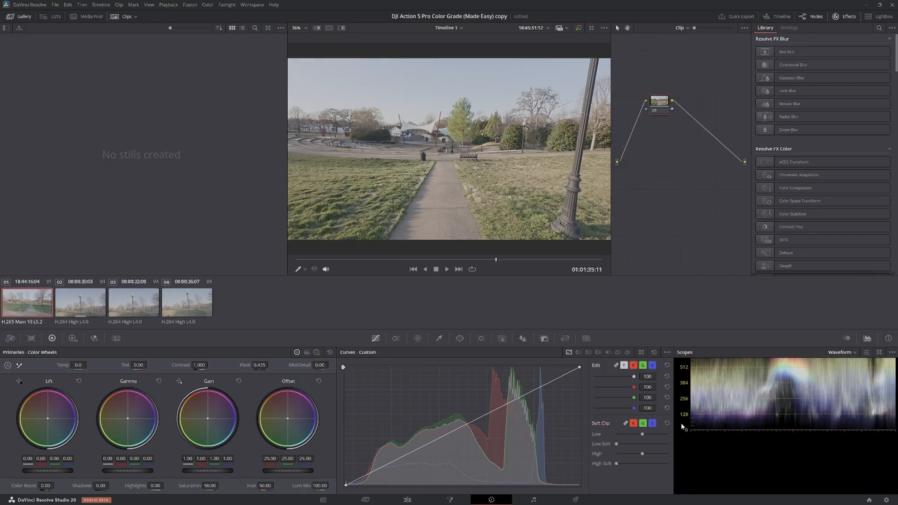
{"action": "mouse_move", "coordinate": [712, 436]}
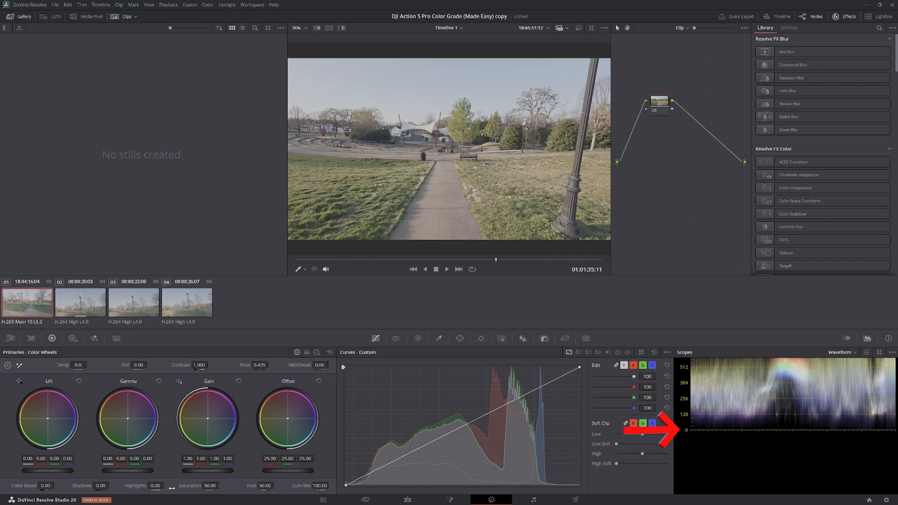
{"action": "mouse_move", "coordinate": [306, 475]}
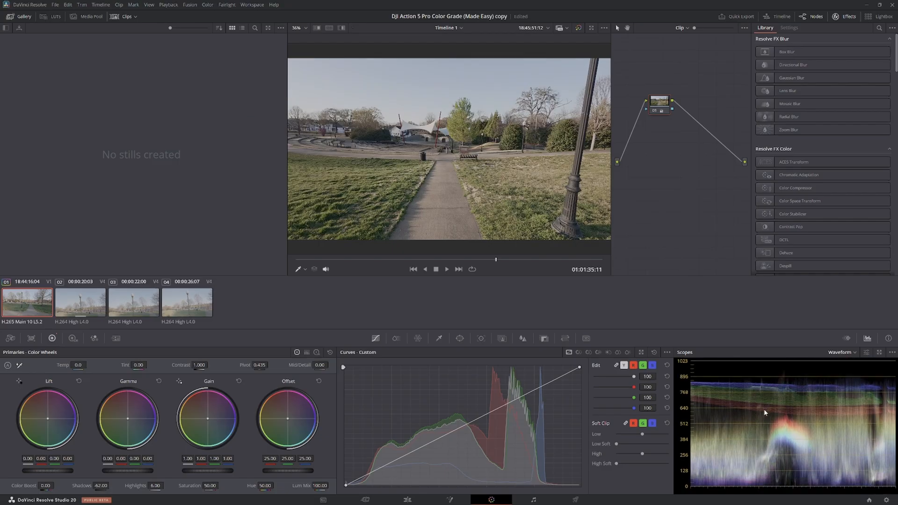
{"action": "mouse_move", "coordinate": [696, 376]}
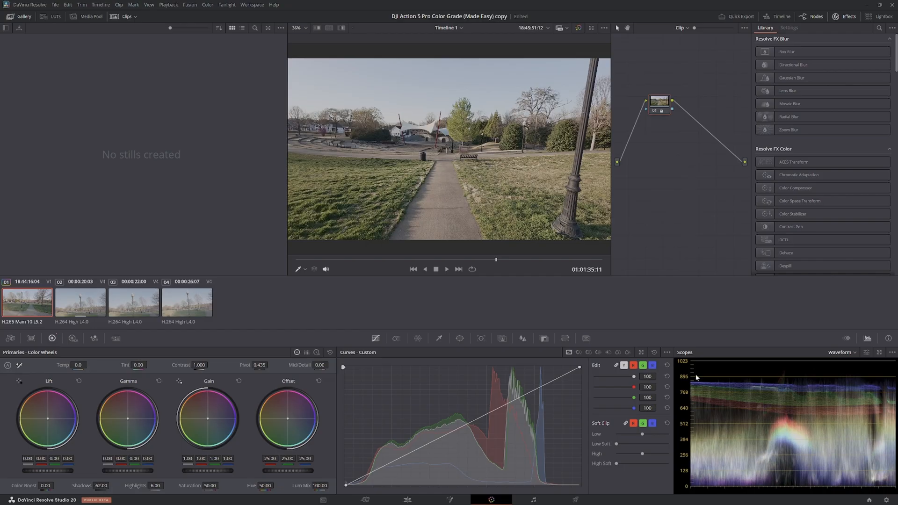
{"action": "mouse_move", "coordinate": [159, 493]}
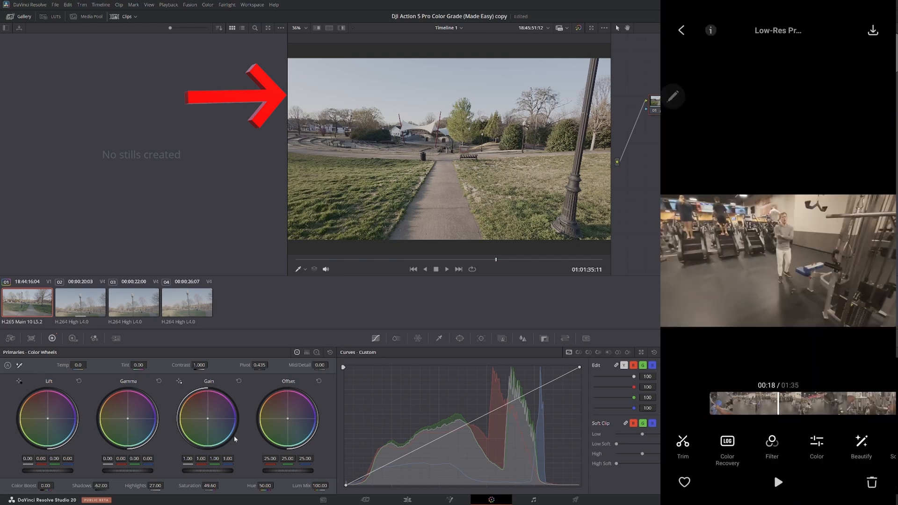
- Adjust the Primaries values so Highlights read 27 and Saturation 49.80
{"action": "left_click", "coordinate": [777, 482]}
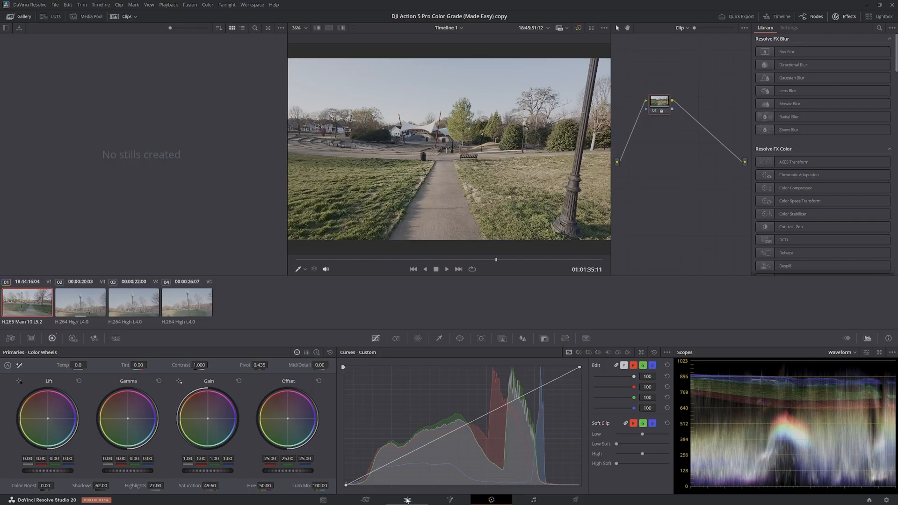
- From the Edit page, reach Color Management in Project Settings with Lookup Tables in view
{"action": "left_click", "coordinate": [406, 499]}
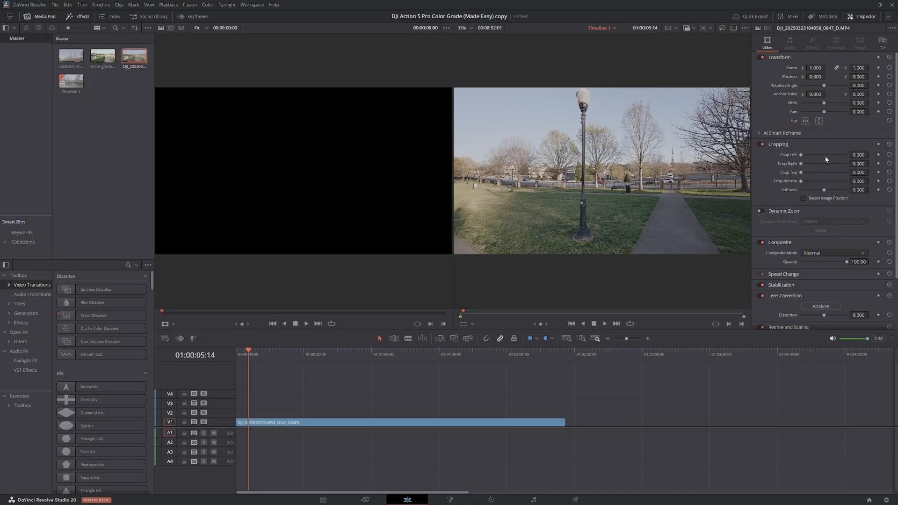
{"action": "mouse_move", "coordinate": [824, 155]}
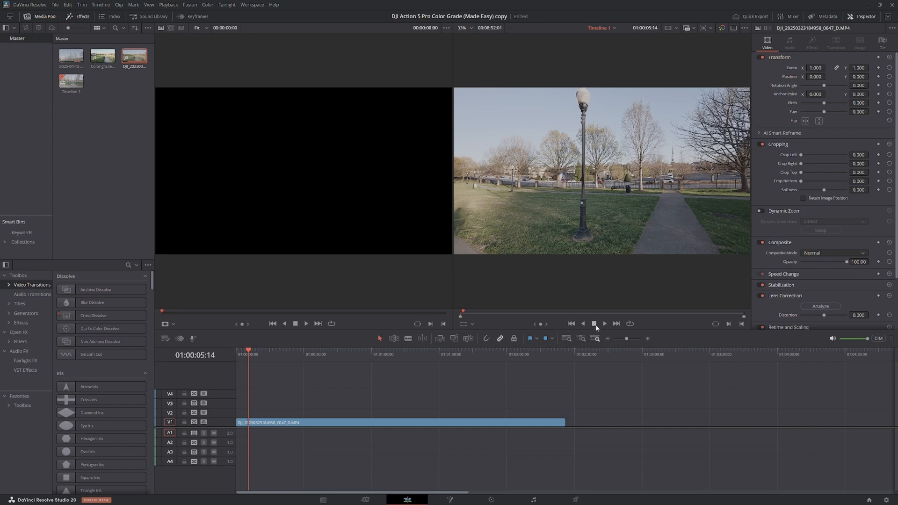
{"action": "mouse_move", "coordinate": [594, 324]}
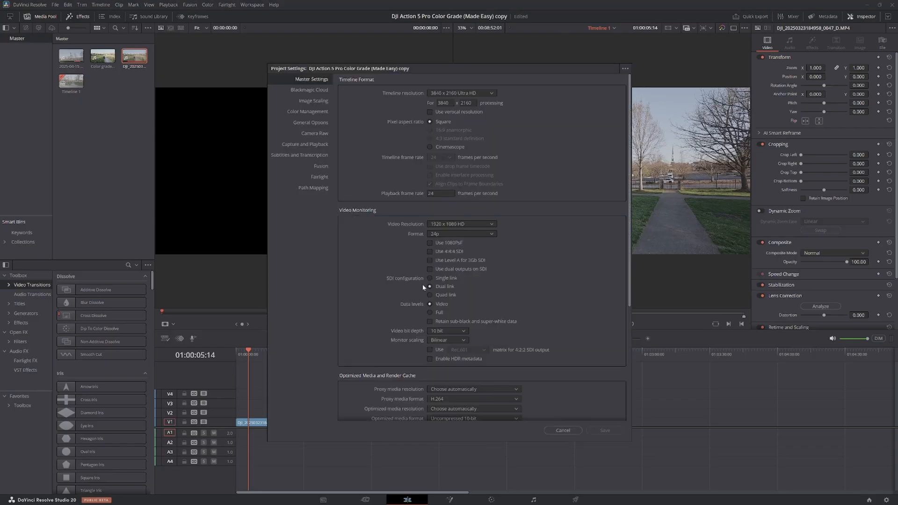
{"action": "scroll", "scroll_direction": "down", "scroll_amount": 3}
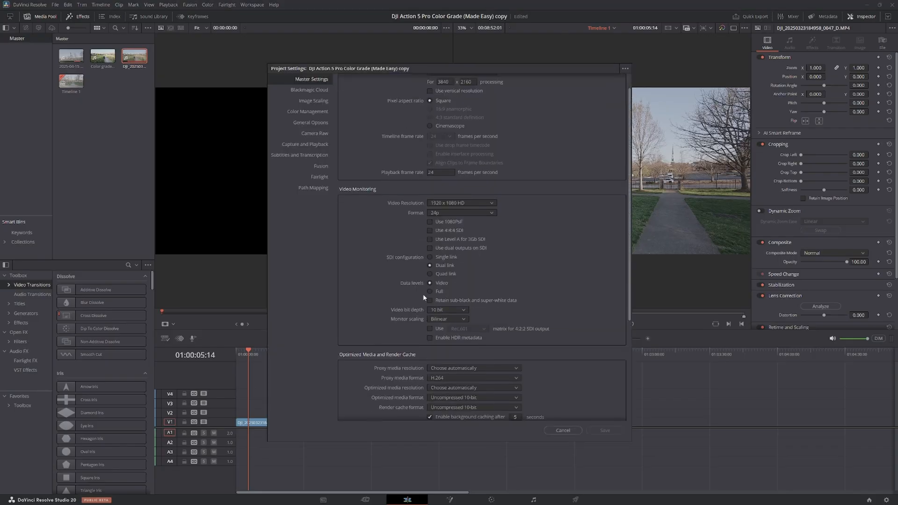
{"action": "left_click", "coordinate": [308, 111]}
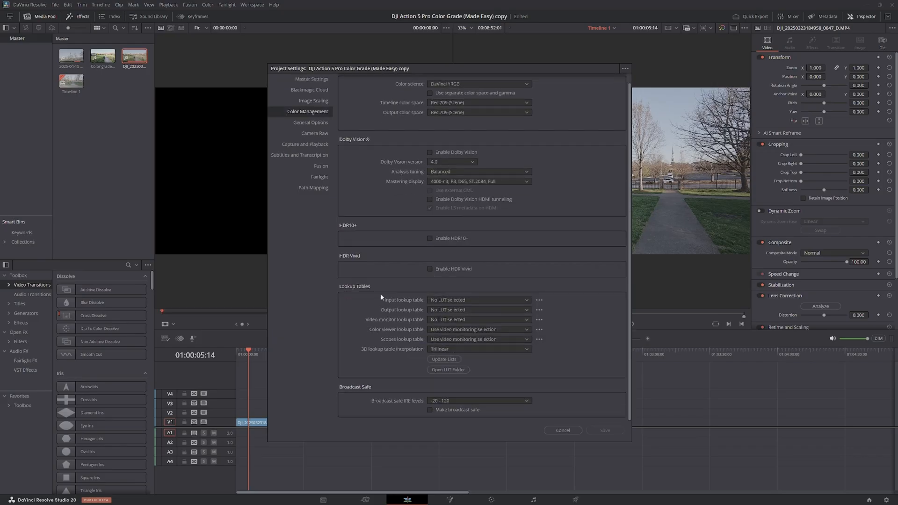
{"action": "mouse_move", "coordinate": [381, 297]}
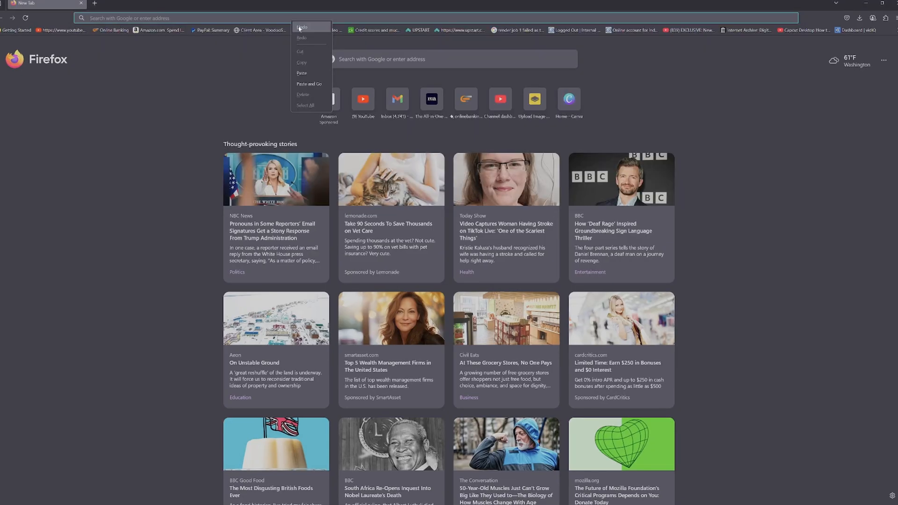
- Load the DJI Download Center page and download the Action 5 Pro D-Log M to Rec.709 .cube LUT
{"action": "left_click", "coordinate": [309, 84]}
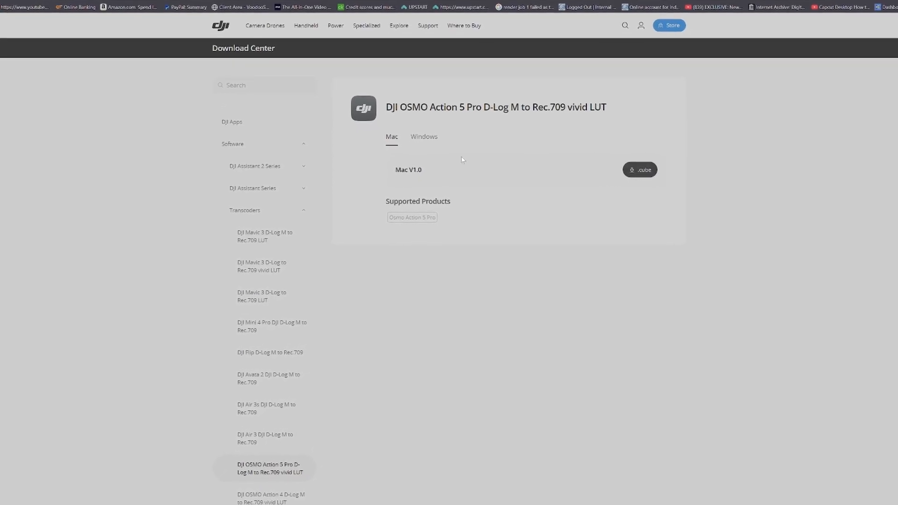
{"action": "left_click", "coordinate": [424, 136]}
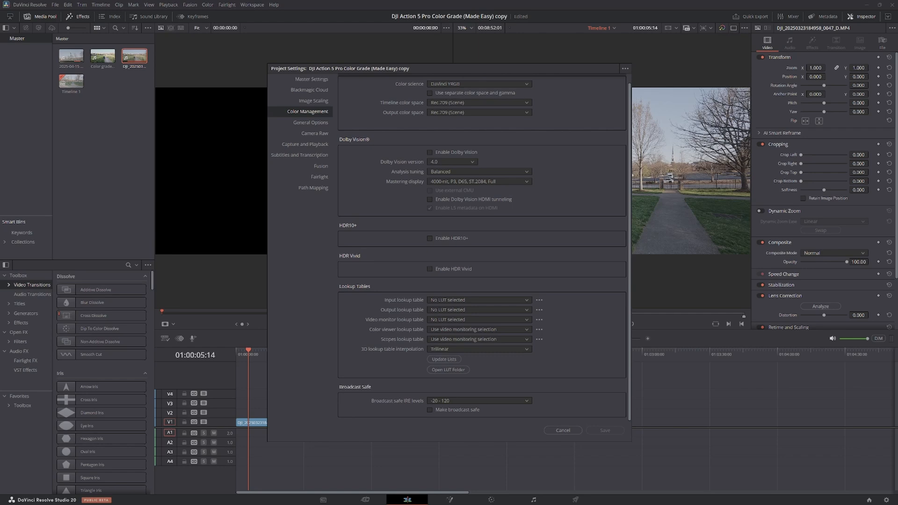
{"action": "mouse_move", "coordinate": [578, 87]}
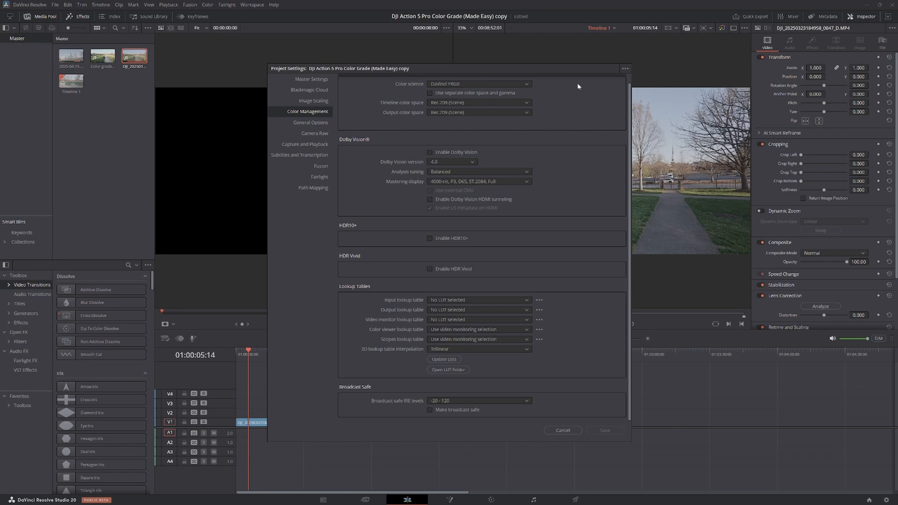
{"action": "mouse_move", "coordinate": [448, 369]}
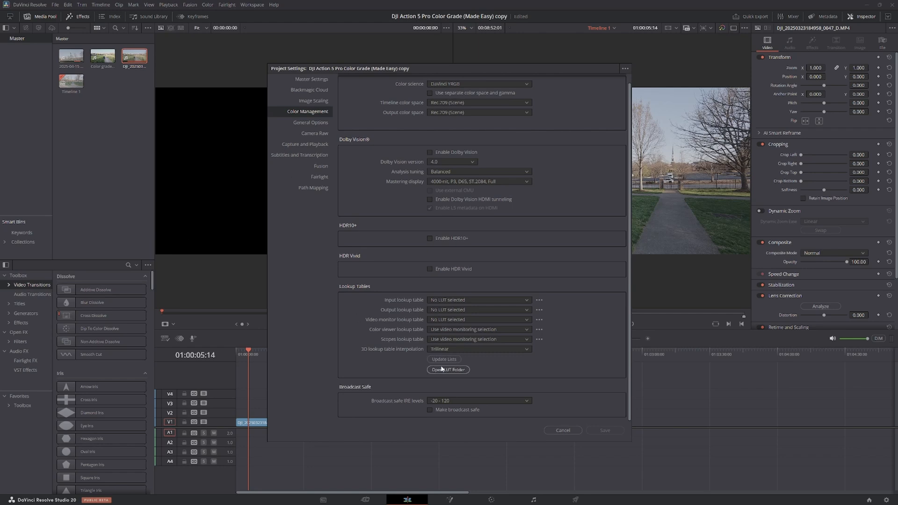
{"action": "mouse_move", "coordinate": [548, 322]}
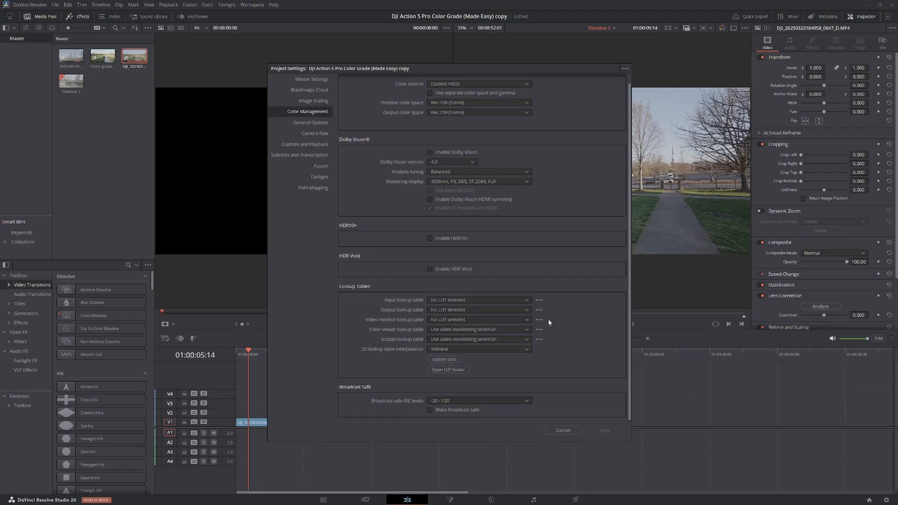
- Open Resolve's LUT folder in File Explorer via Open LUT Folder
{"action": "left_click", "coordinate": [448, 370]}
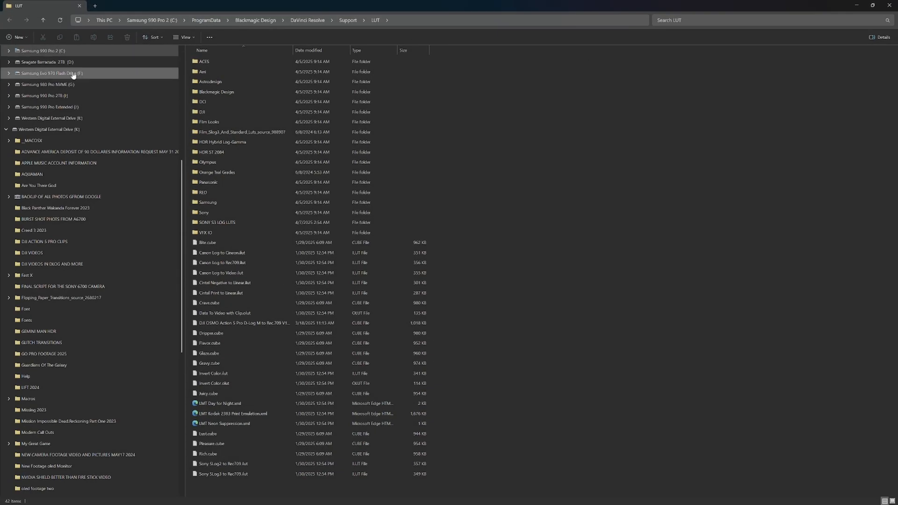
{"action": "scroll", "scroll_direction": "up", "scroll_amount": 3}
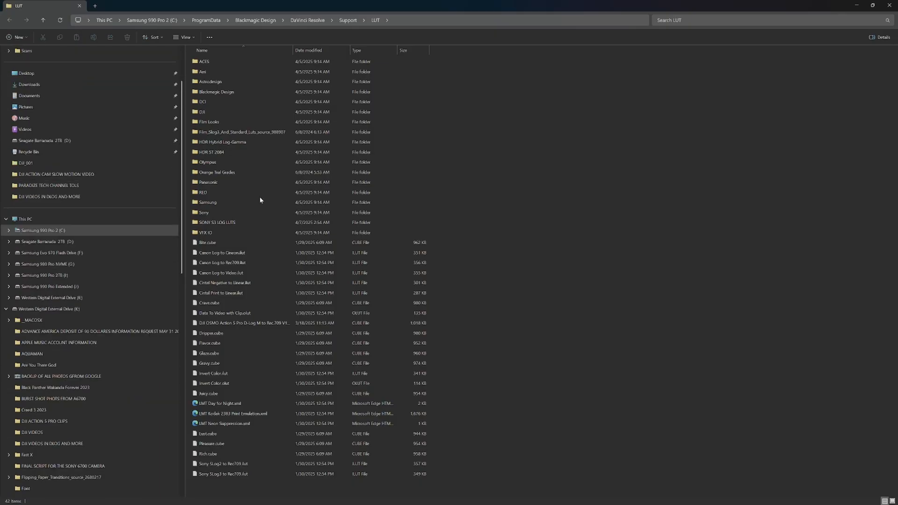
{"action": "left_click", "coordinate": [210, 151]}
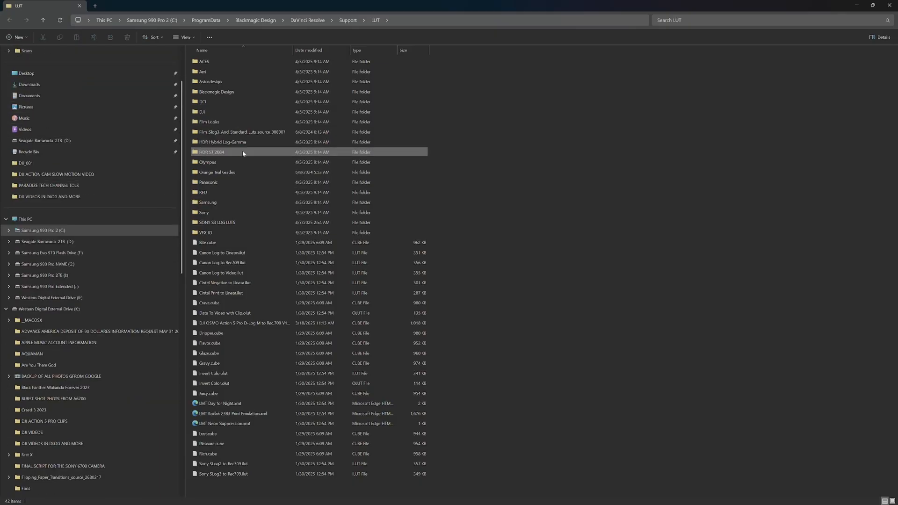
{"action": "left_click", "coordinate": [241, 132]}
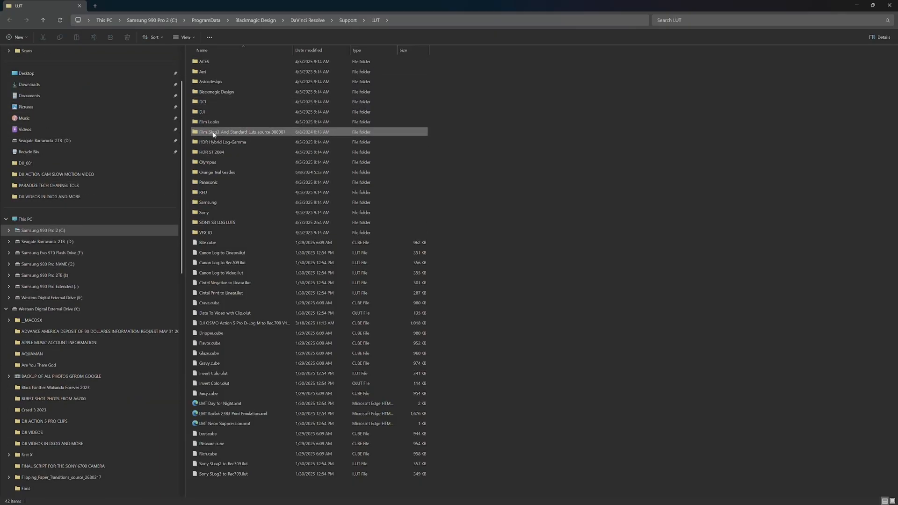
{"action": "left_click", "coordinate": [204, 232]}
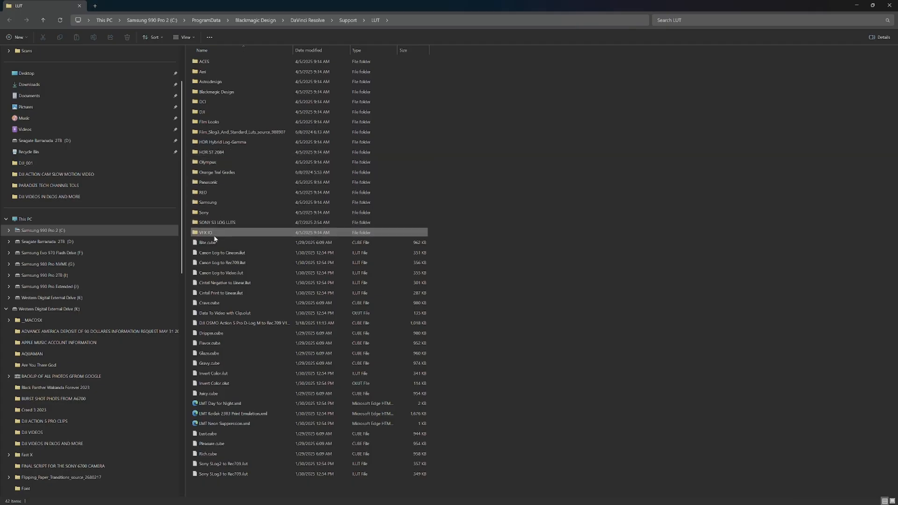
{"action": "left_click", "coordinate": [238, 333]}
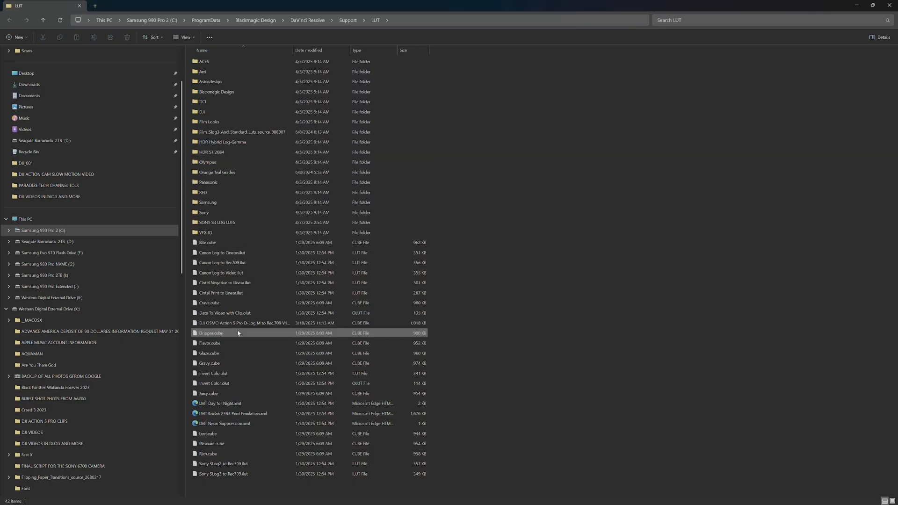
{"action": "left_click", "coordinate": [243, 322]}
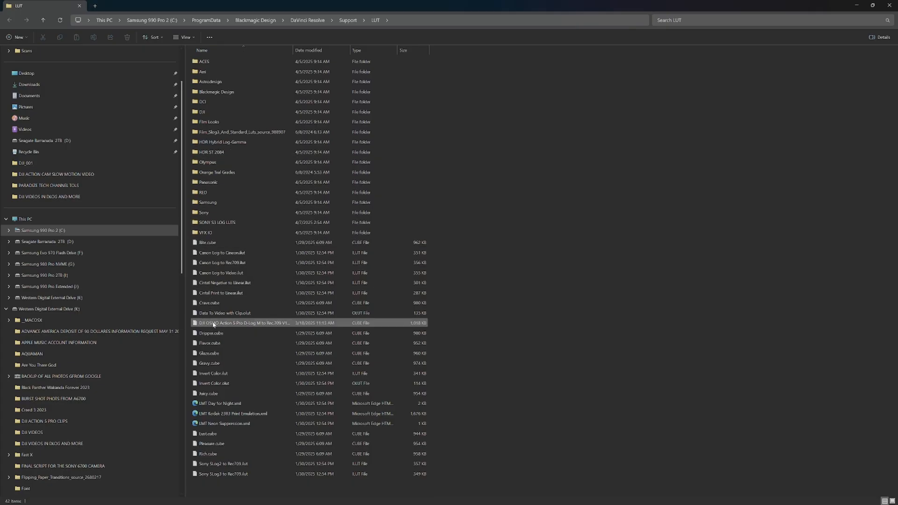
{"action": "left_click", "coordinate": [242, 322]}
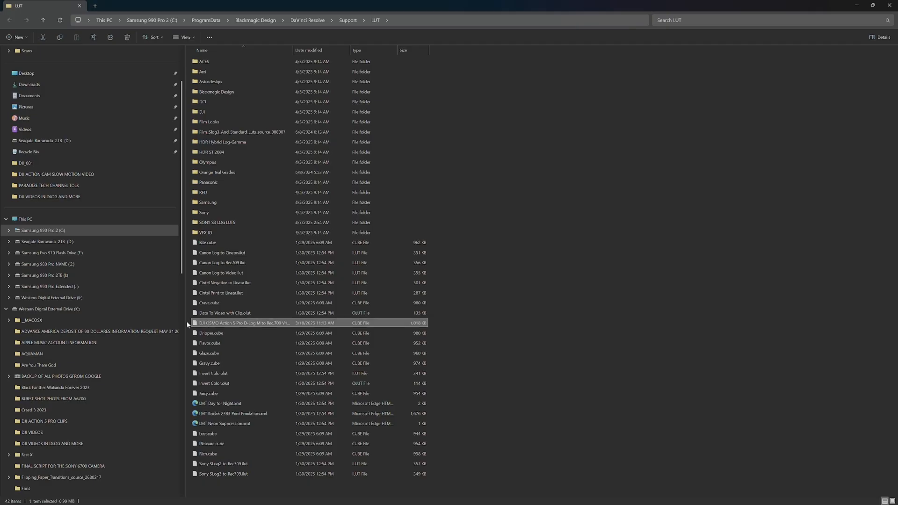
{"action": "mouse_move", "coordinate": [243, 326]}
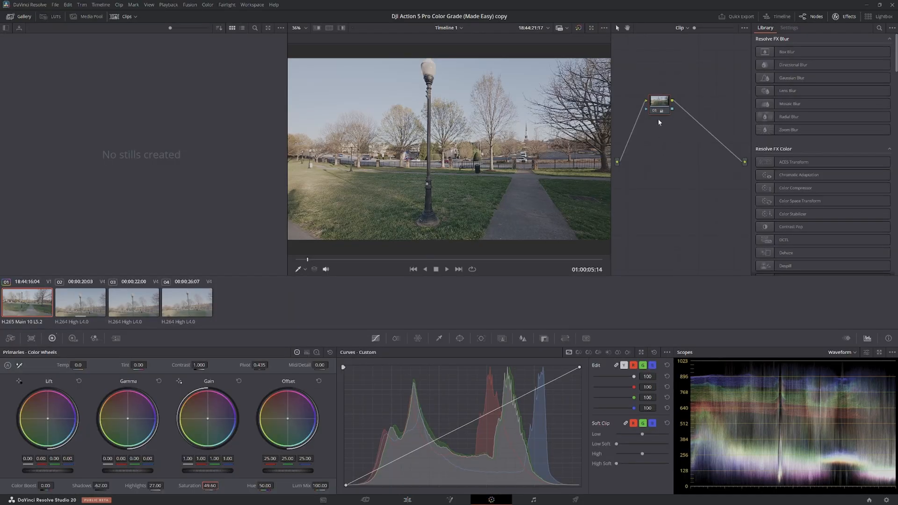
{"action": "mouse_move", "coordinate": [658, 106]}
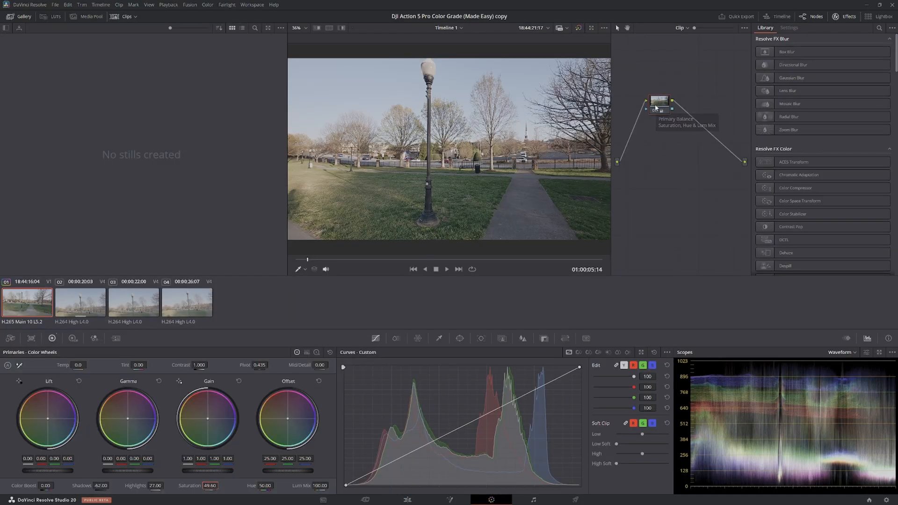
- Apply the DJI OSMO Action 5 Pro D-Log M to Rec.709 LUT to the clip's node and show the LUTs panel
{"action": "right_click", "coordinate": [658, 100]}
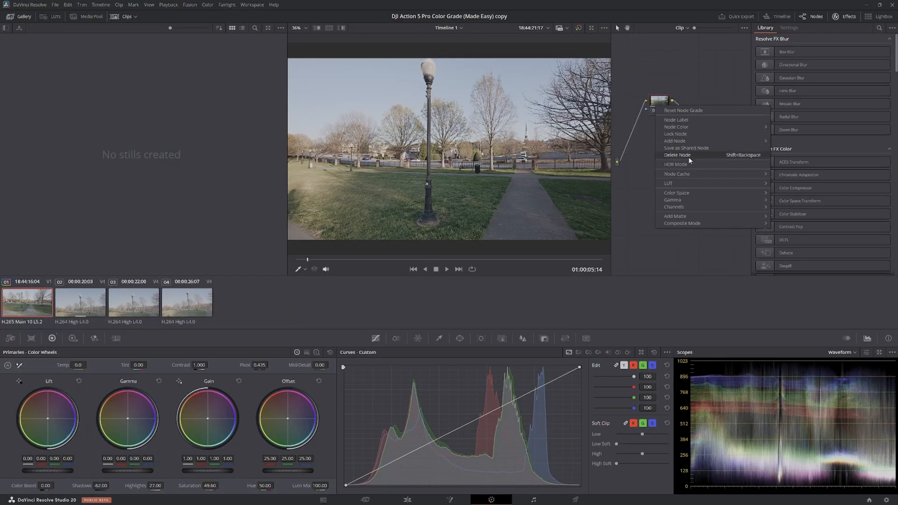
{"action": "left_click", "coordinate": [667, 183]}
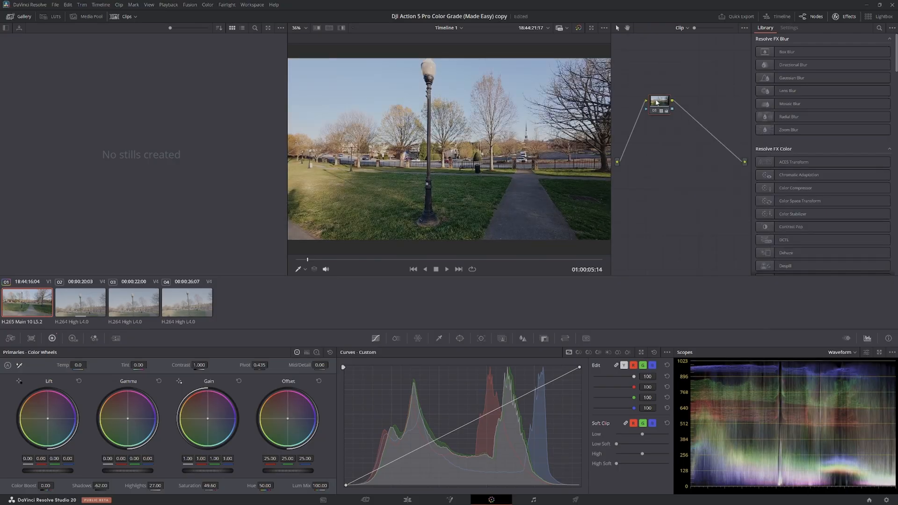
{"action": "mouse_move", "coordinate": [658, 102]}
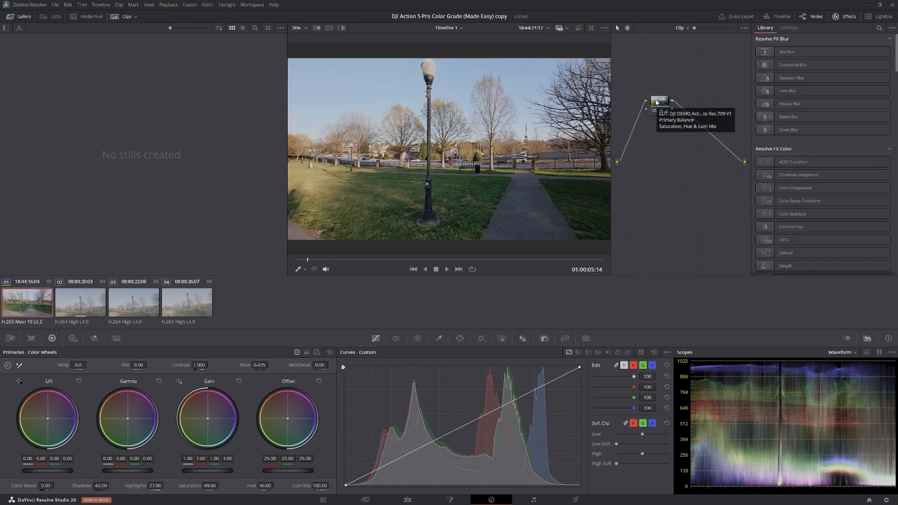
{"action": "left_click", "coordinate": [56, 16]}
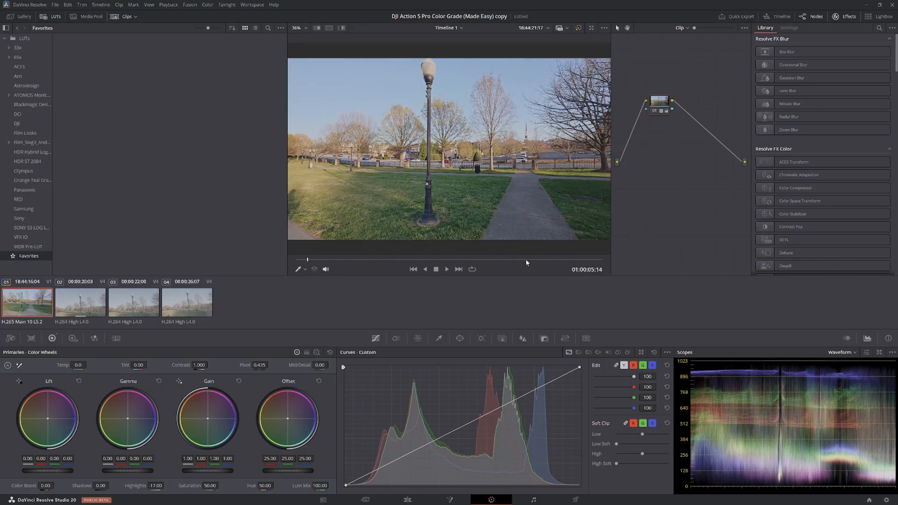
- Play to a later lamppost shot and reset Highlights to 0 on the node
{"action": "left_click", "coordinate": [446, 268]}
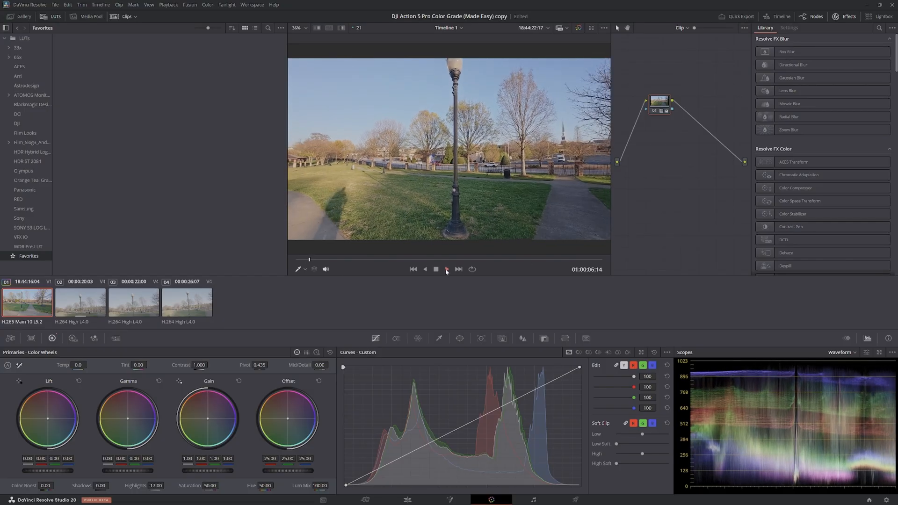
{"action": "left_click", "coordinate": [446, 269]}
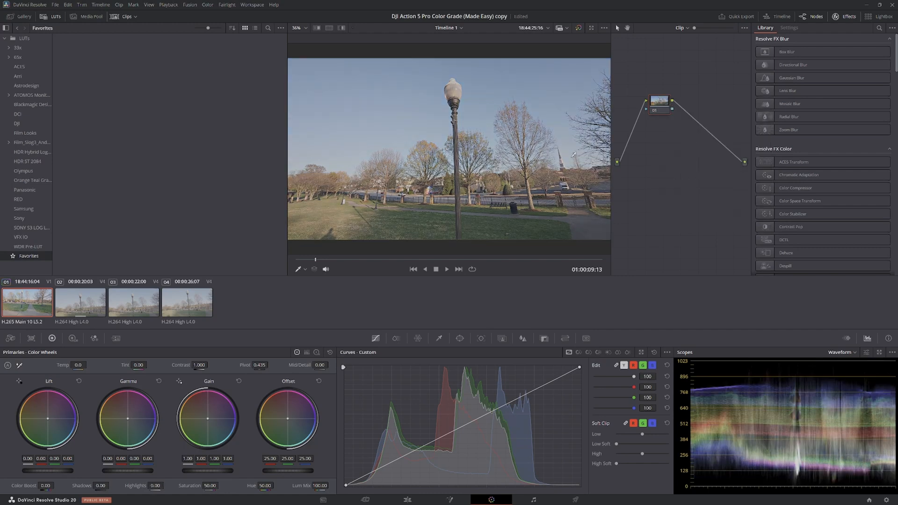
{"action": "right_click", "coordinate": [658, 101]}
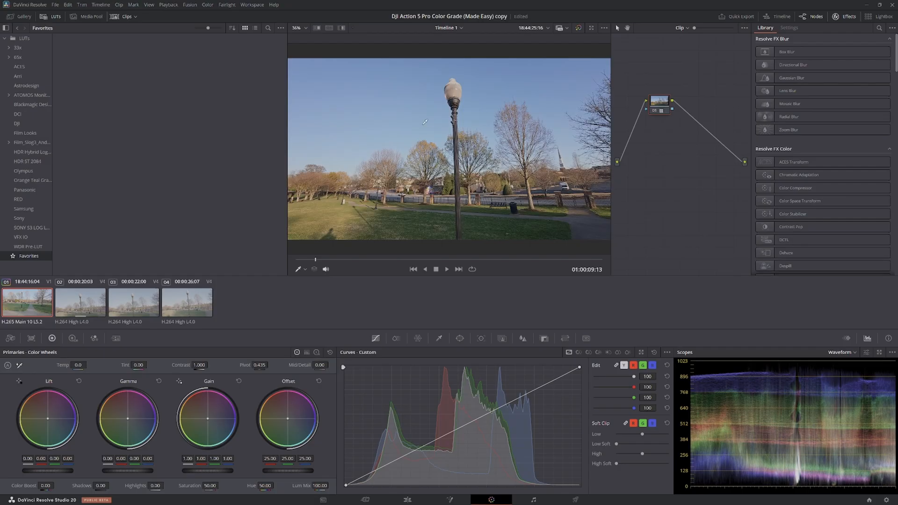
- Grab a gallery still of the graded lamppost frame
{"action": "right_click", "coordinate": [424, 123]}
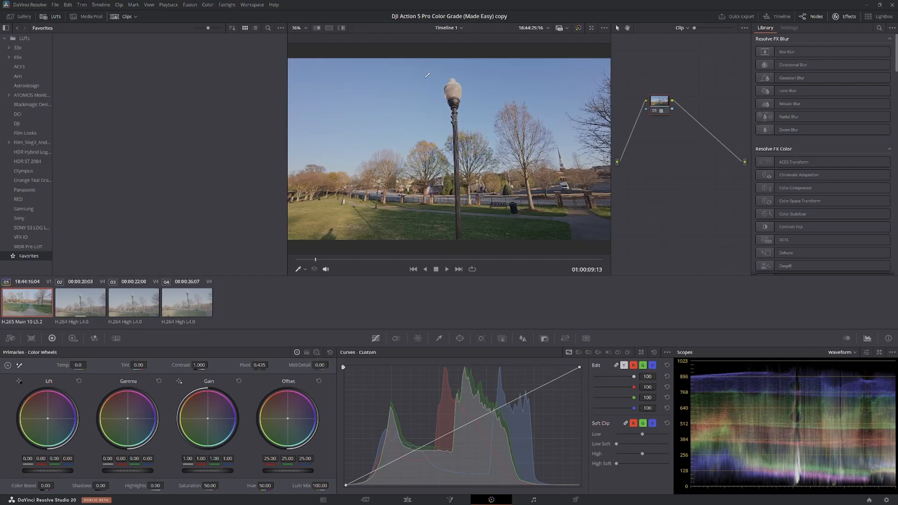
{"action": "left_click", "coordinate": [24, 16]}
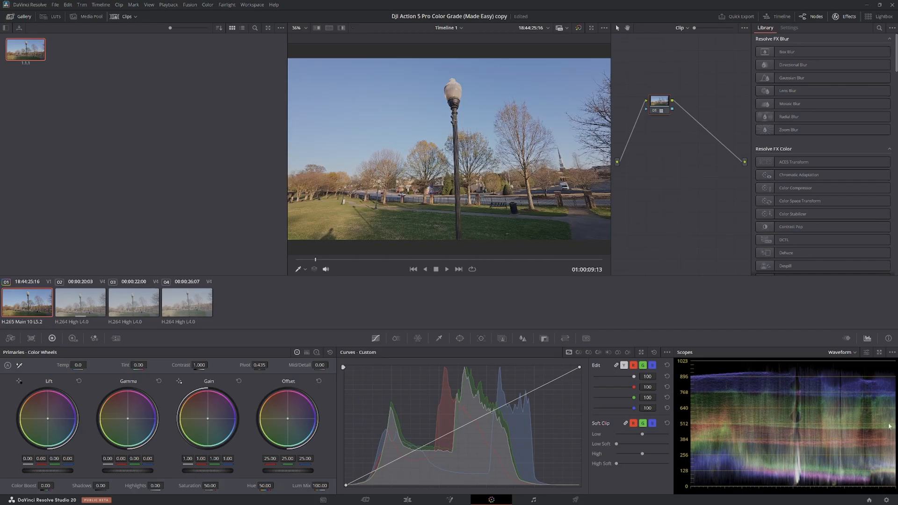
{"action": "mouse_move", "coordinate": [886, 420]}
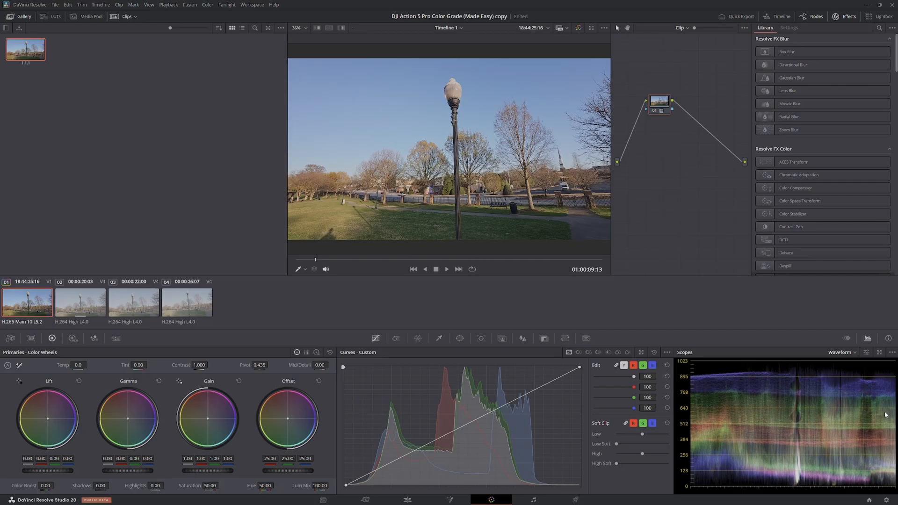
{"action": "mouse_move", "coordinate": [884, 386]}
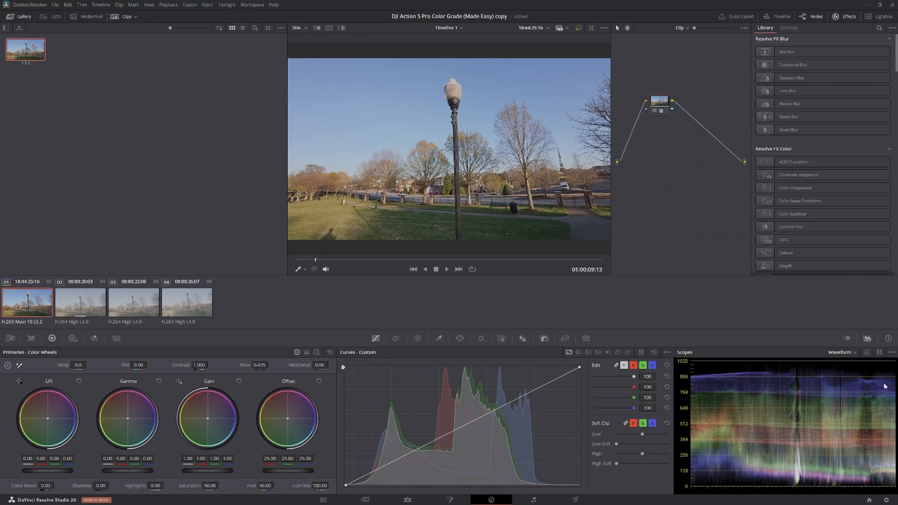